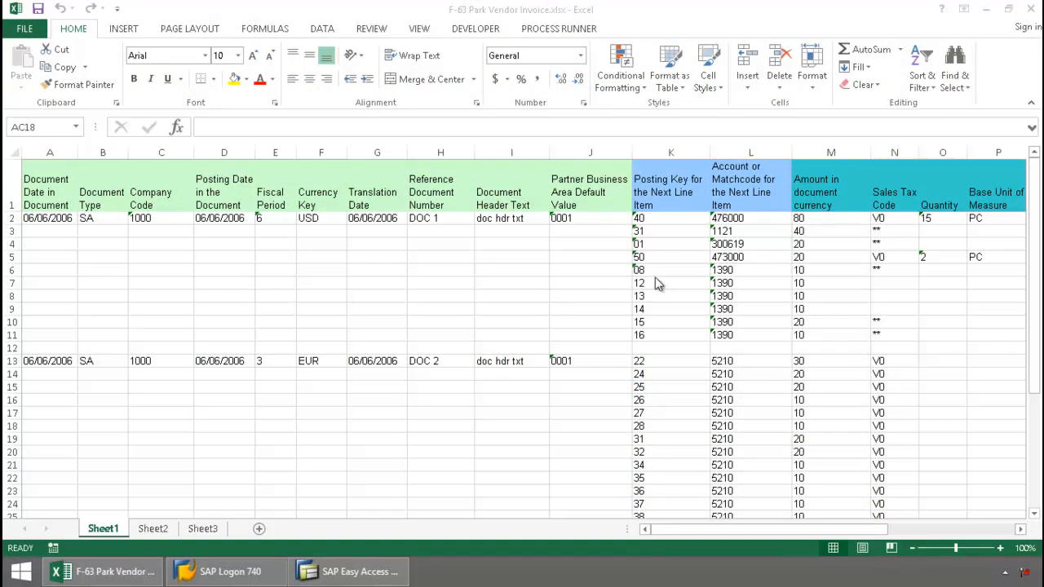
mouse_move(693, 331)
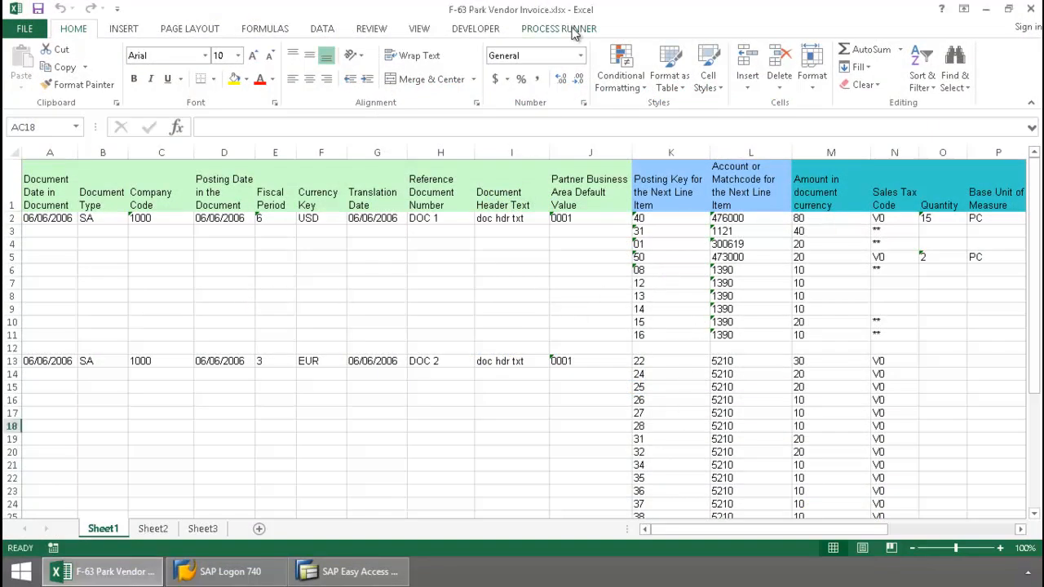
Run the F-63 Park Vendor Invoice process, confirming SAP logon, until two calls finish with zero errors.
left_click(558, 28)
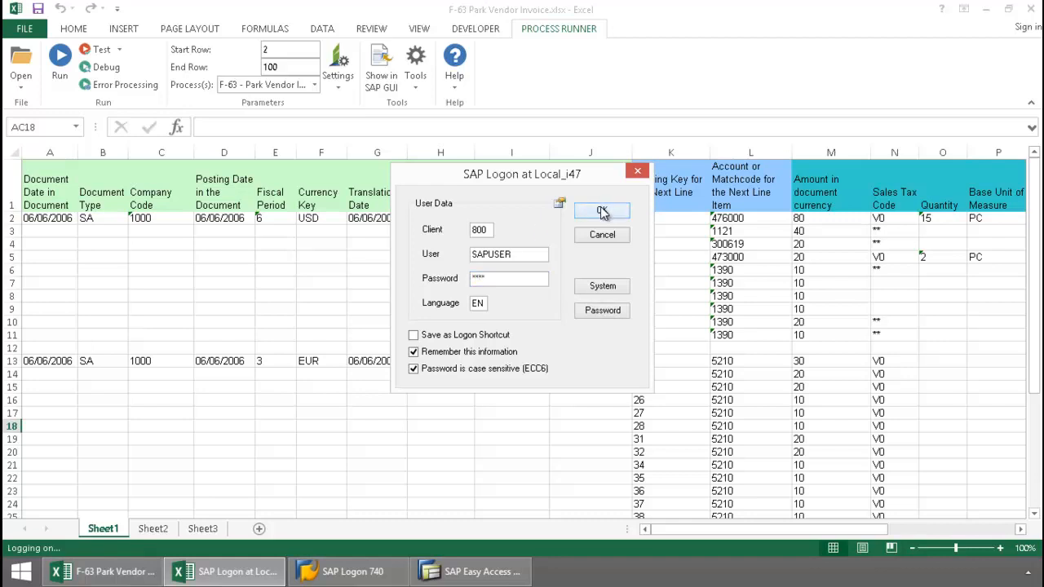
left_click(602, 211)
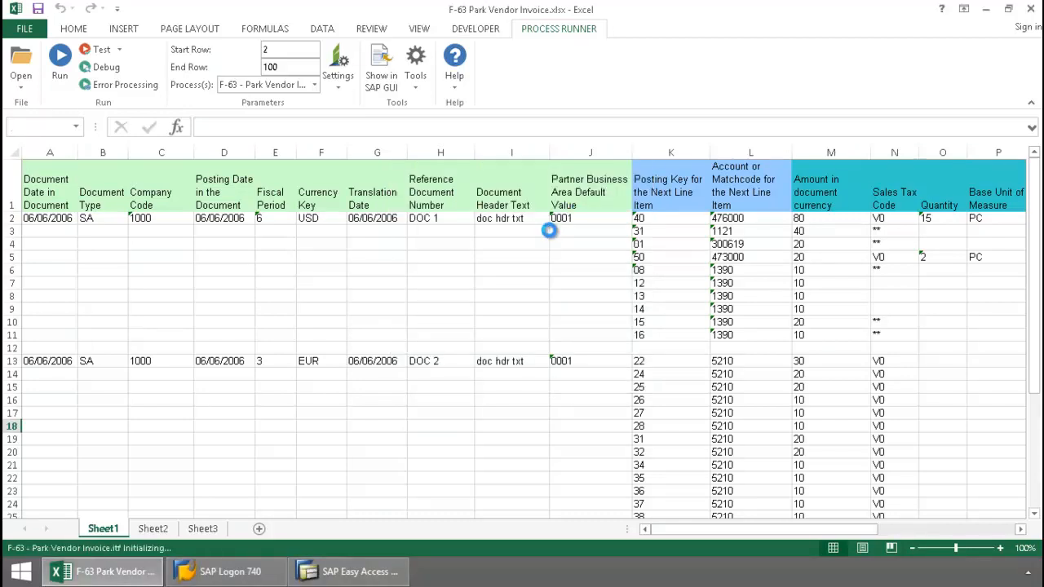
left_click(59, 61)
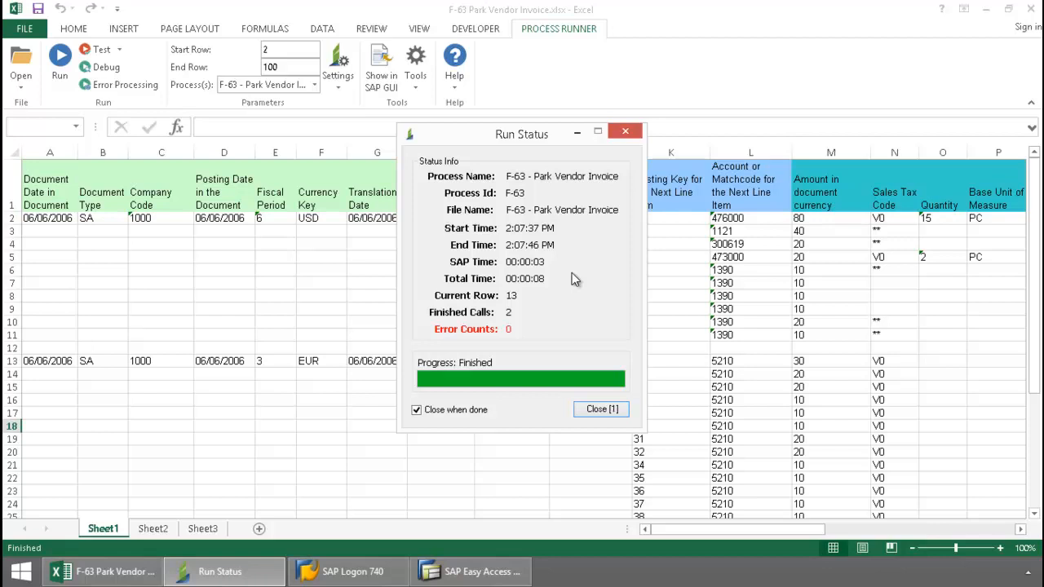
Dismiss the run status and check the Status columns showing document 1 parked in SAP.
left_click(601, 408)
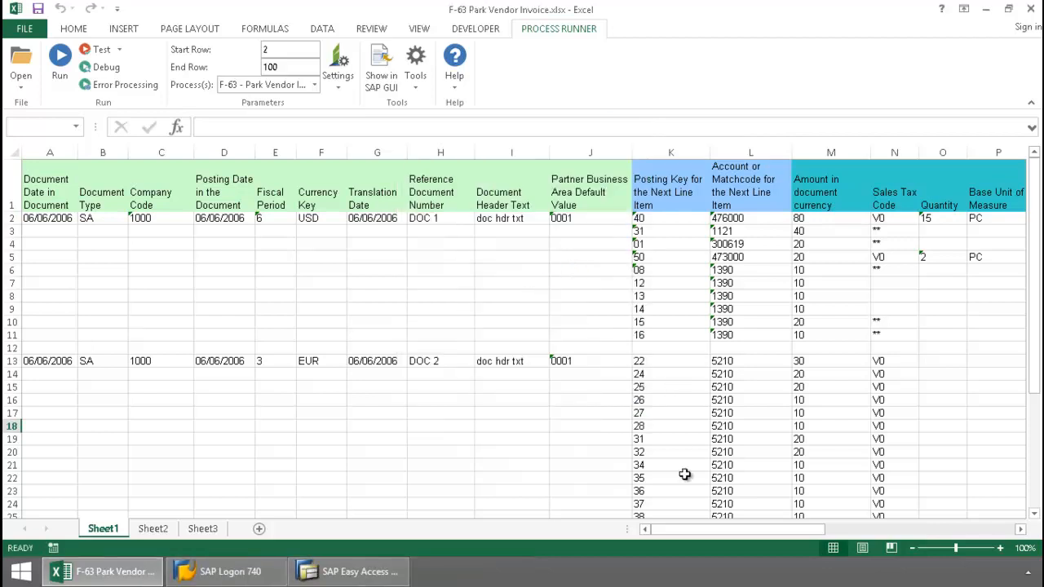
left_click_drag(685, 529, 774, 529)
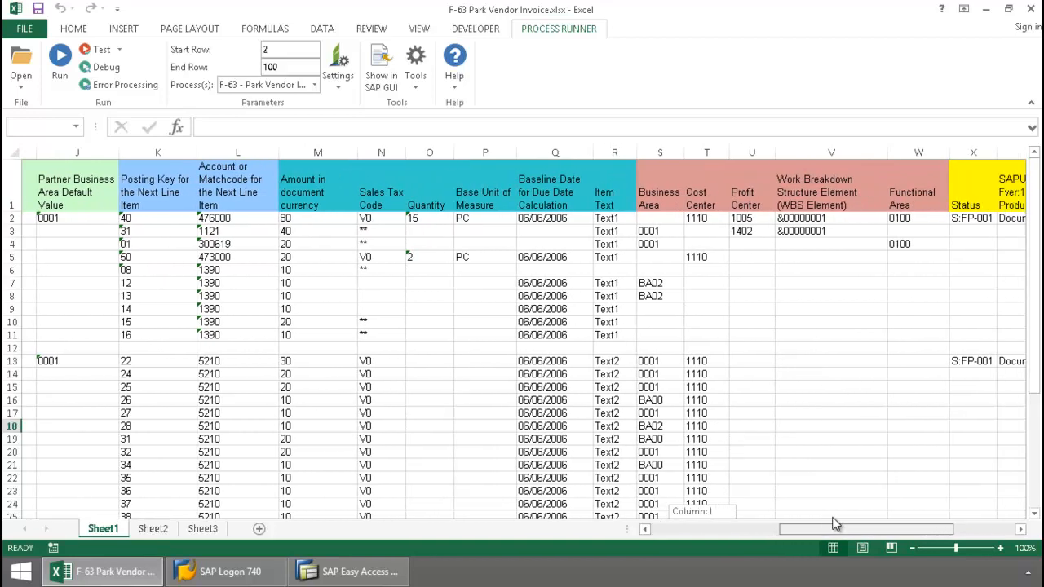
scroll("right", 3)
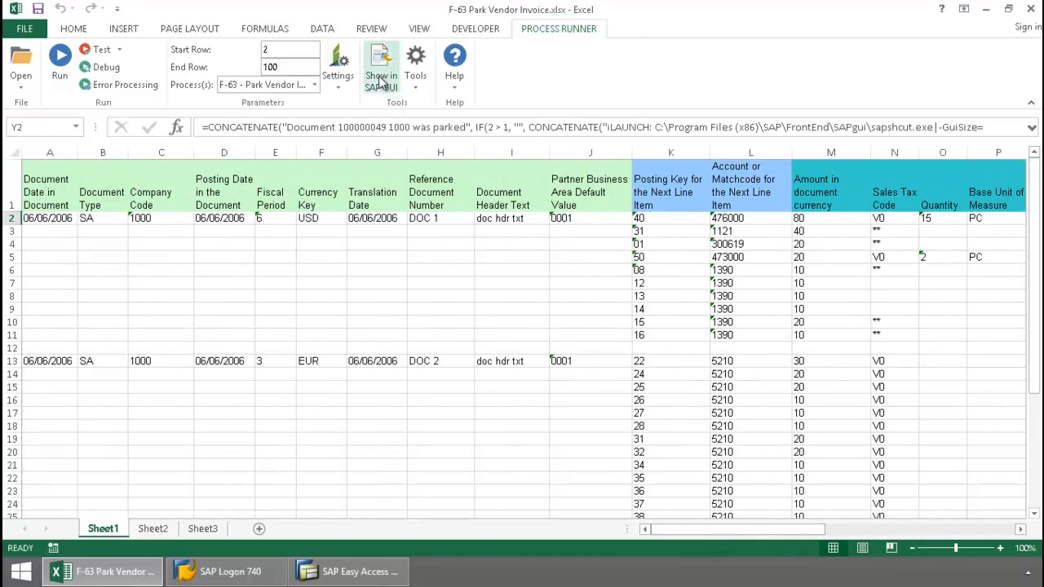
Show parked document 100000049 with its ten line items in SAP GUI.
left_click(380, 61)
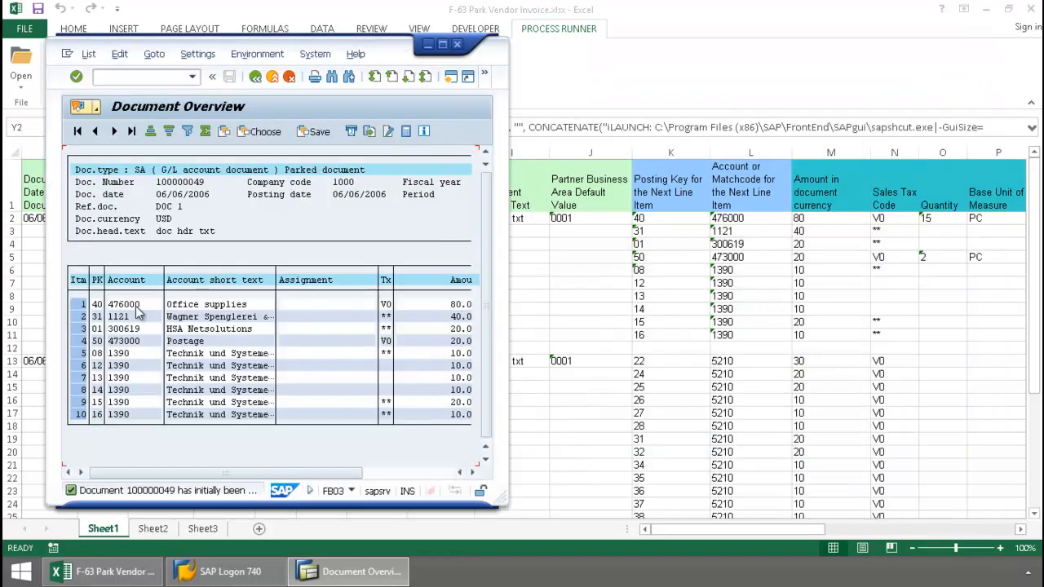
mouse_move(271, 369)
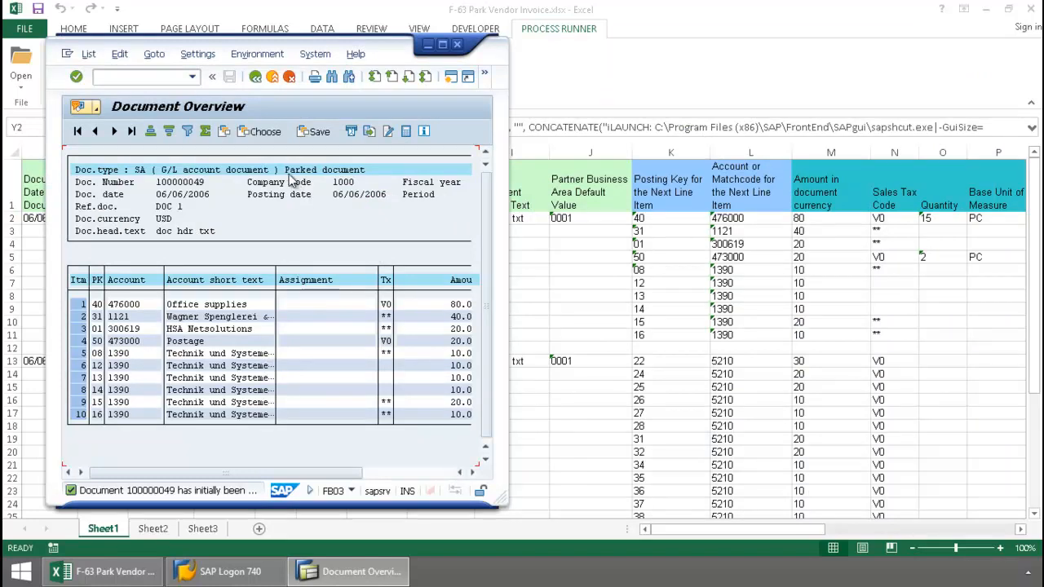
mouse_move(329, 182)
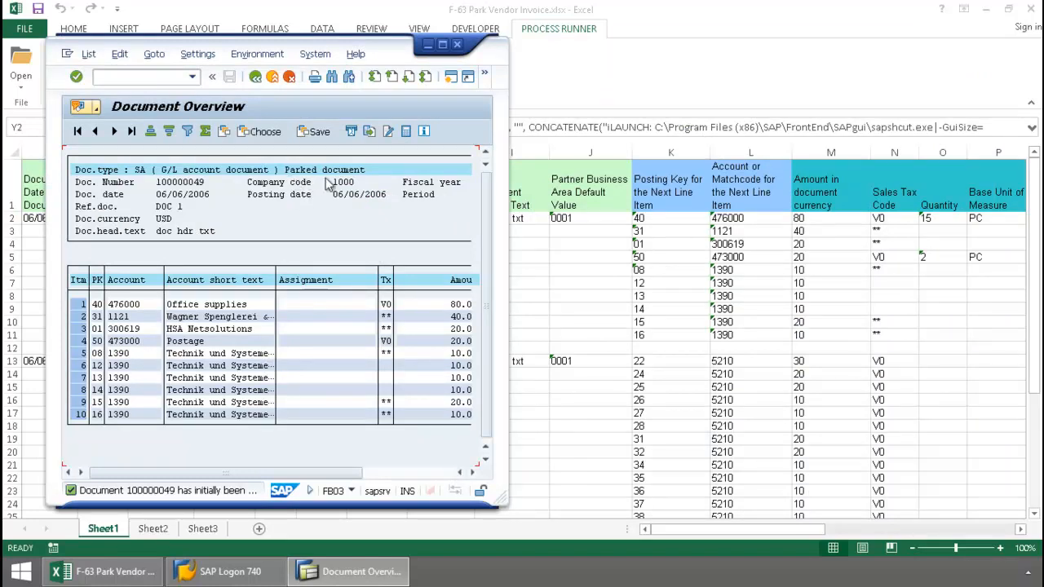